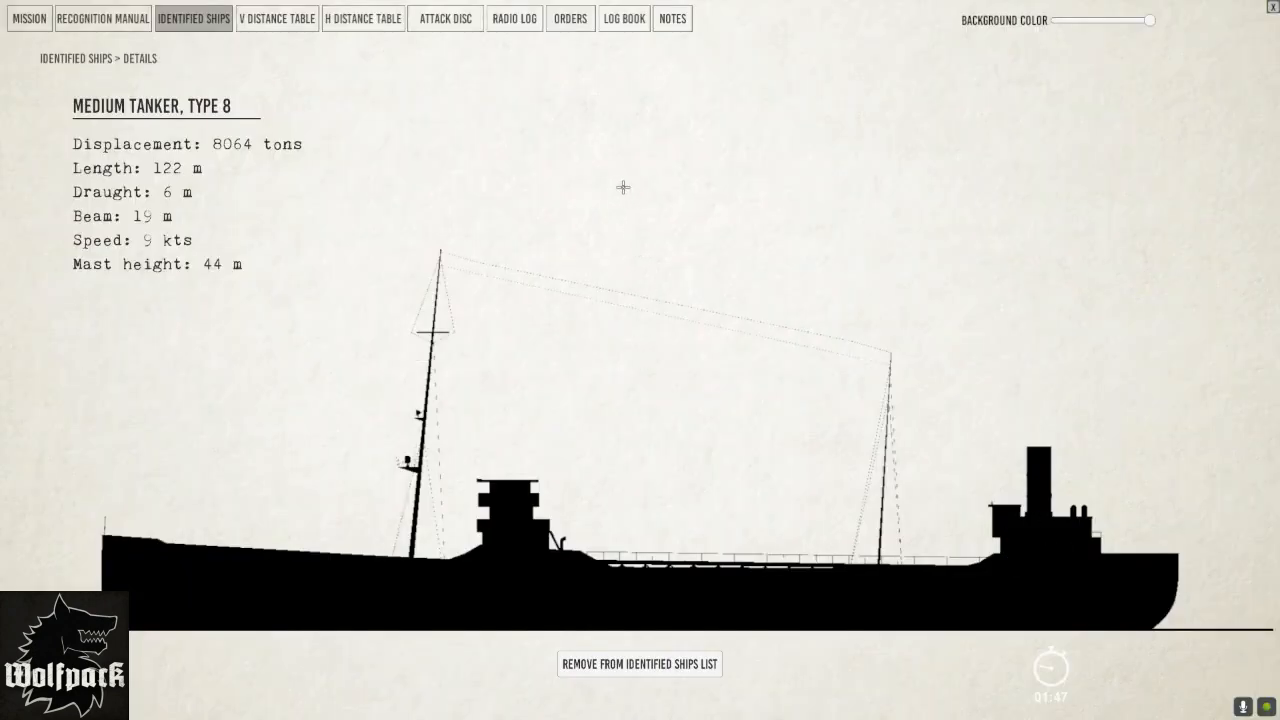
Close the tanker's Identified Ships details and switch to the LOG BOOK tab.
left_click(623, 18)
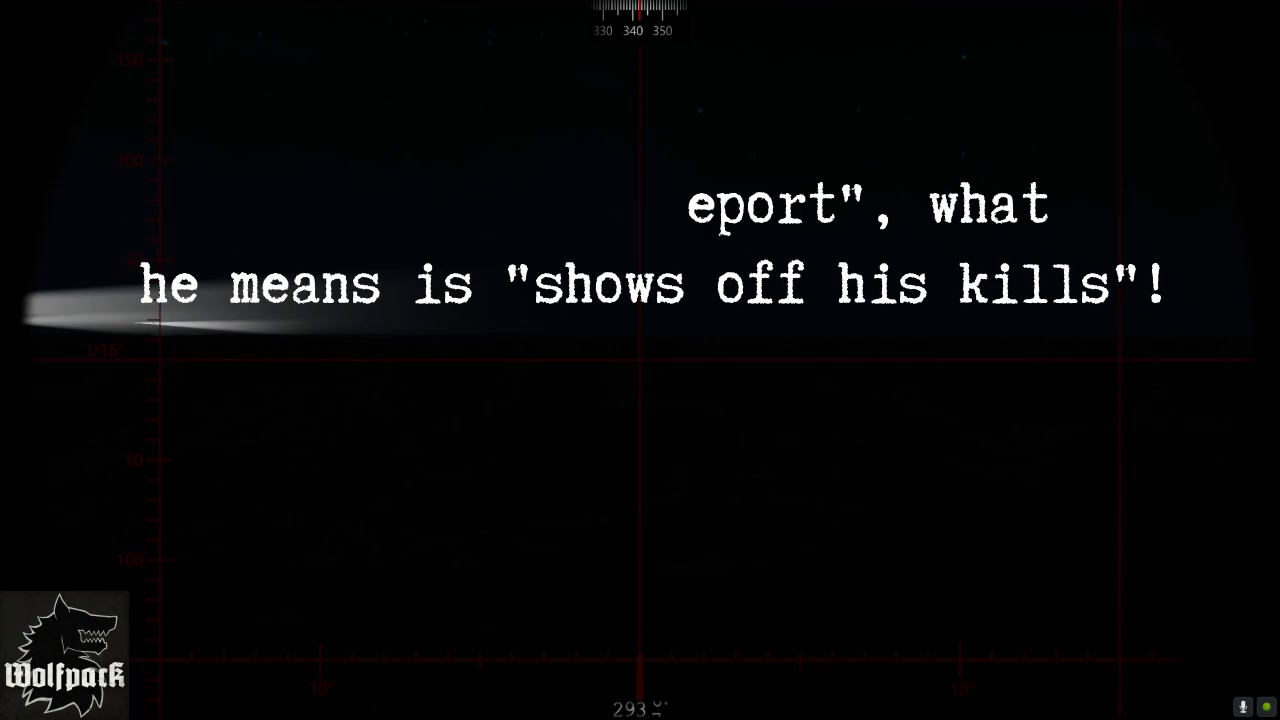
left_click(621, 18)
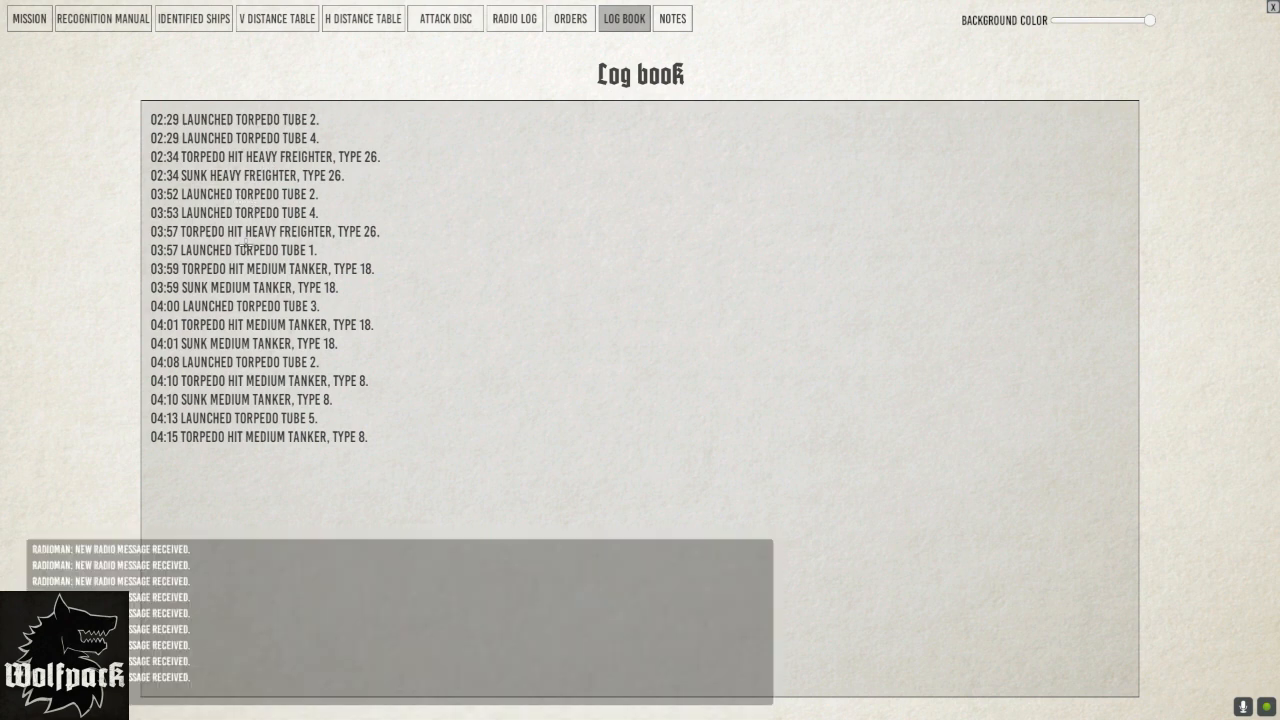
mouse_move(227, 327)
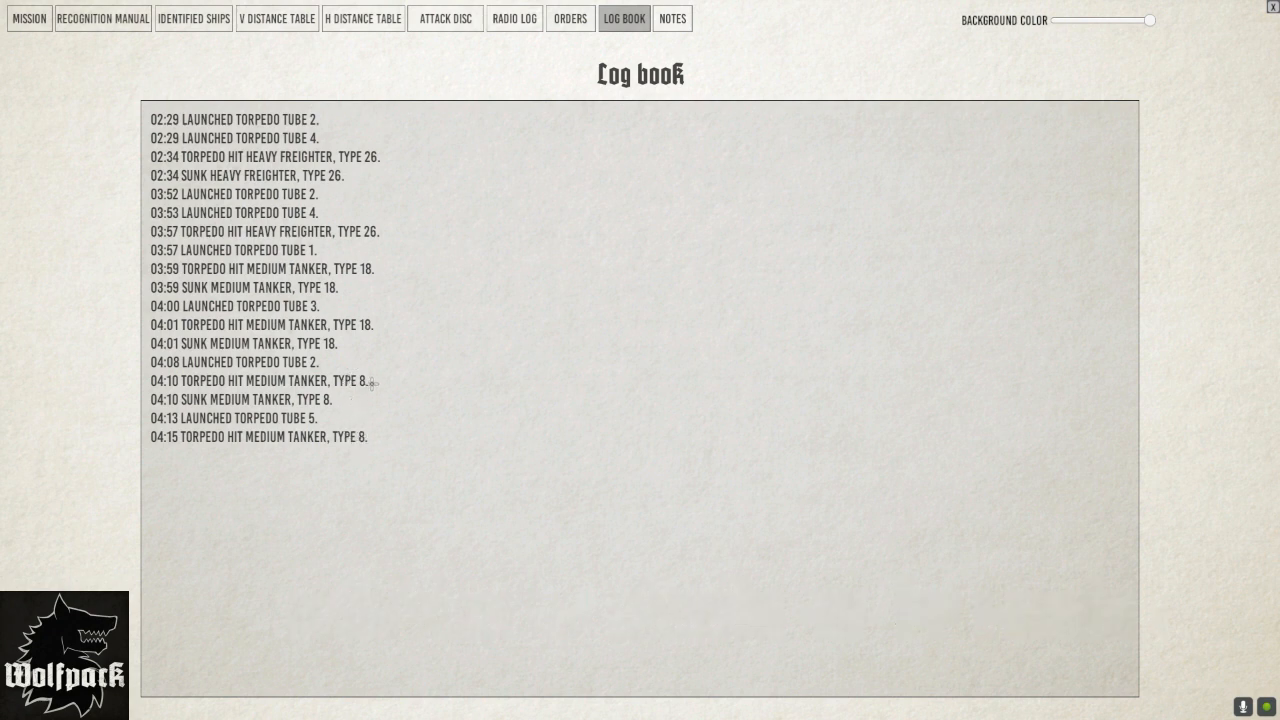
mouse_move(377, 383)
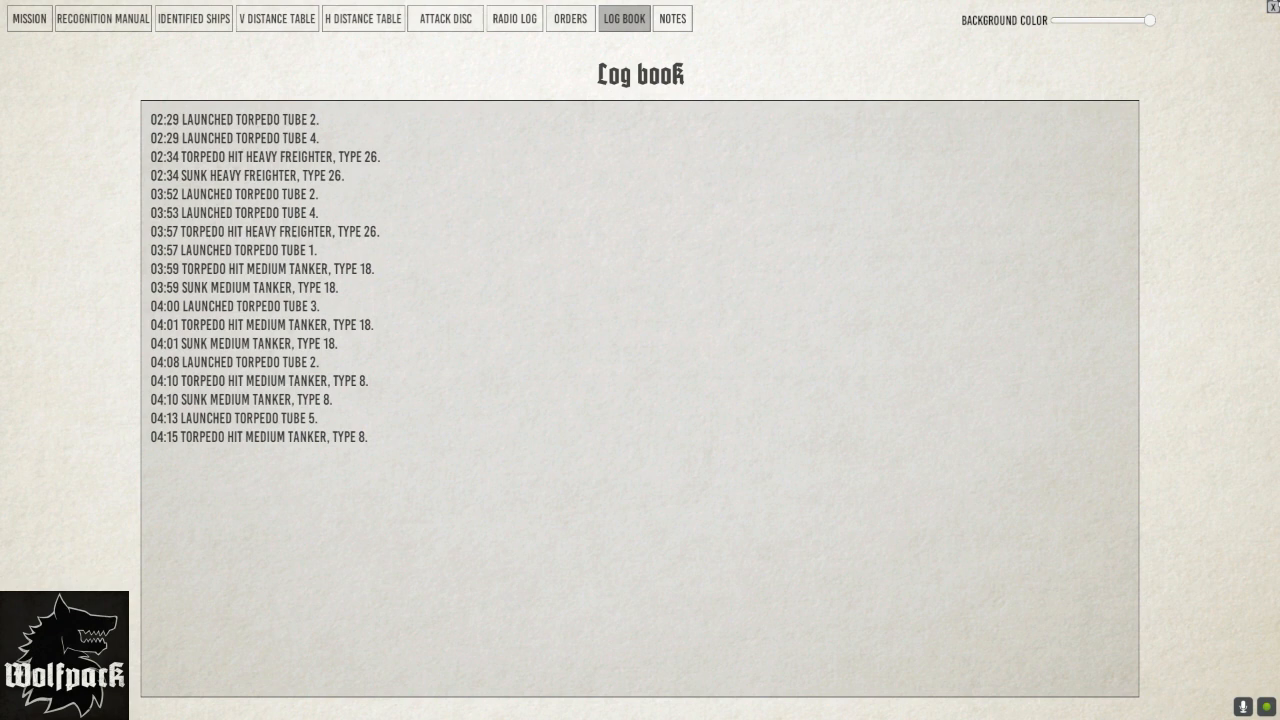
mouse_move(1272, 12)
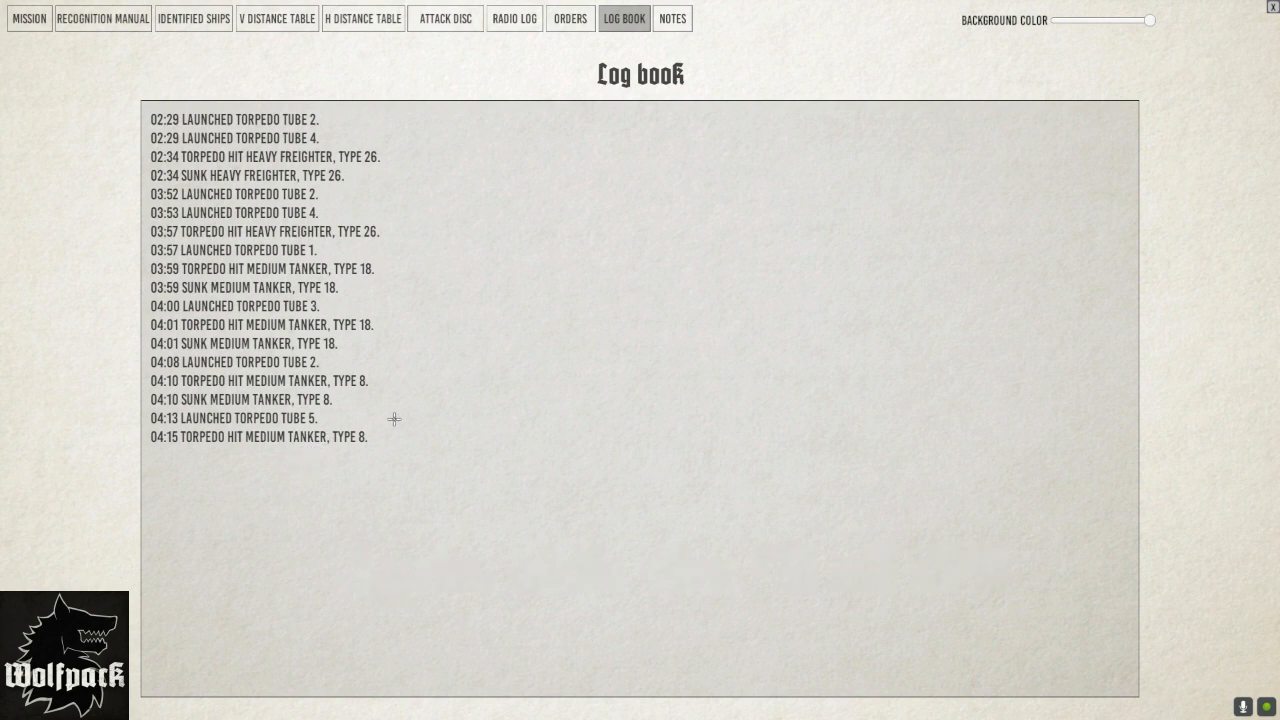
mouse_move(335, 408)
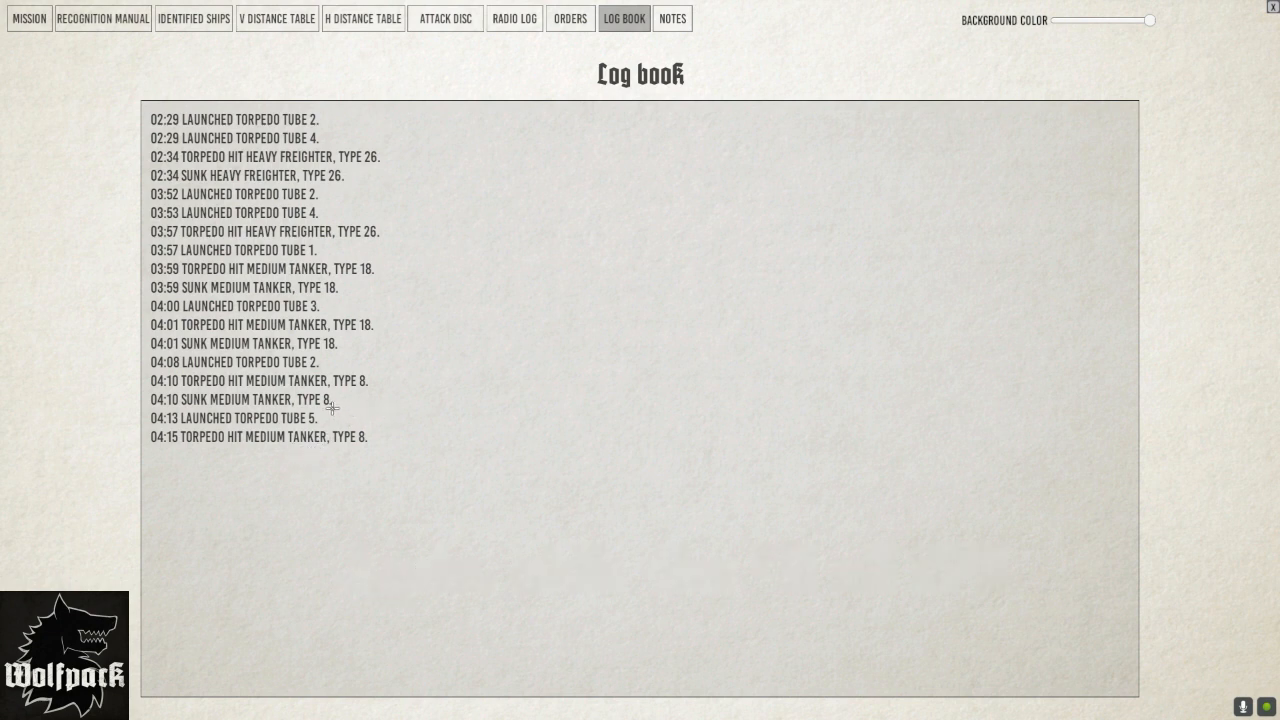
mouse_move(547, 387)
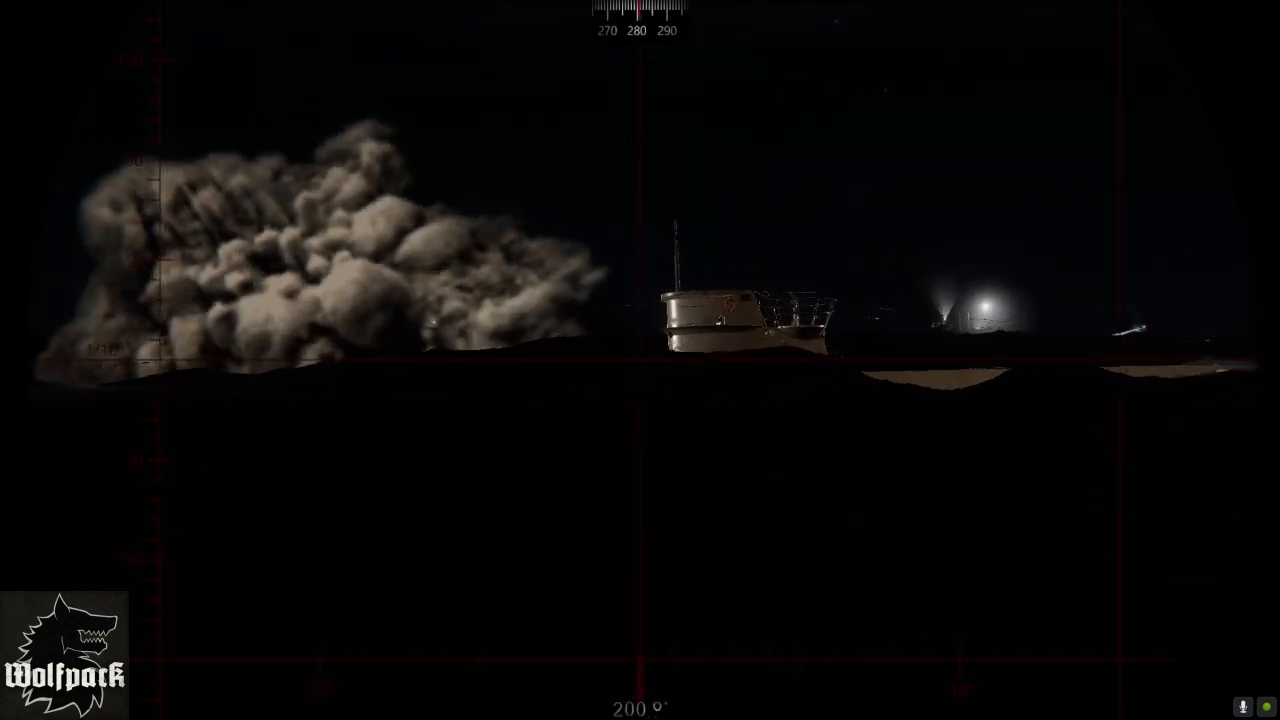
Open the crews roster for U-564, U-552 and U-307 with F12.
key("F12")
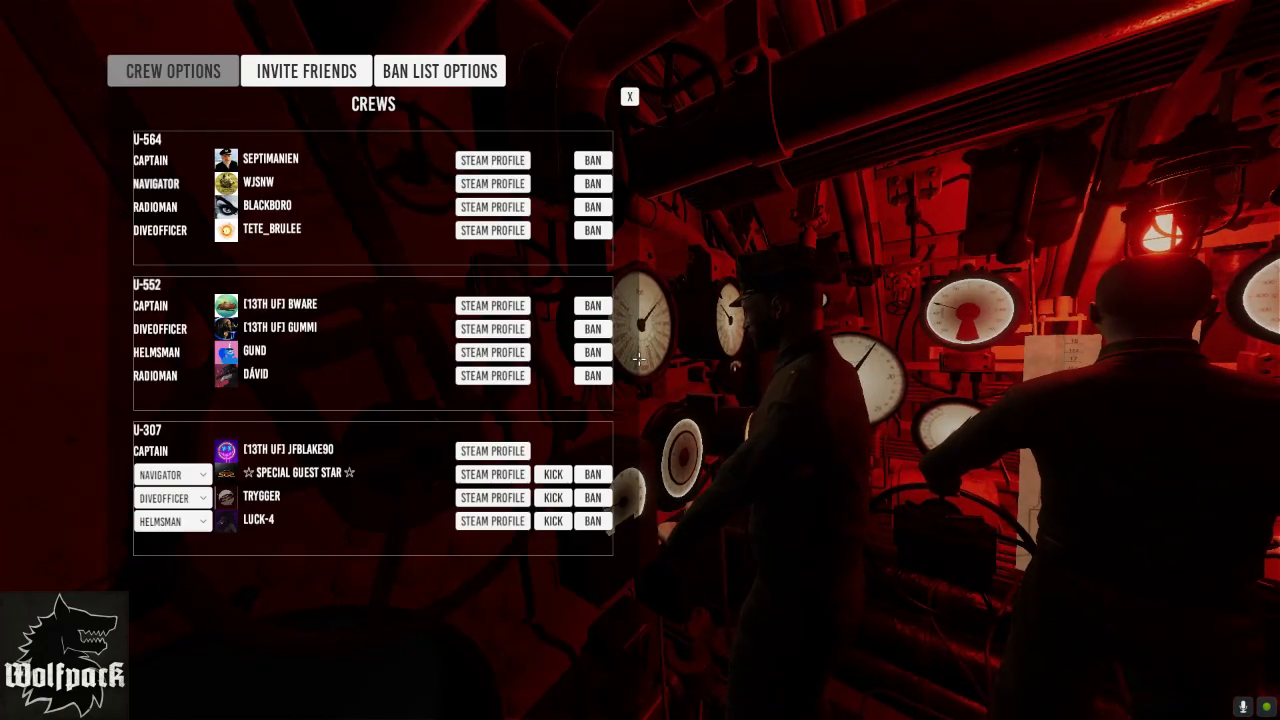
Close the Crews panel to return to the red-lit control room.
left_click(629, 96)
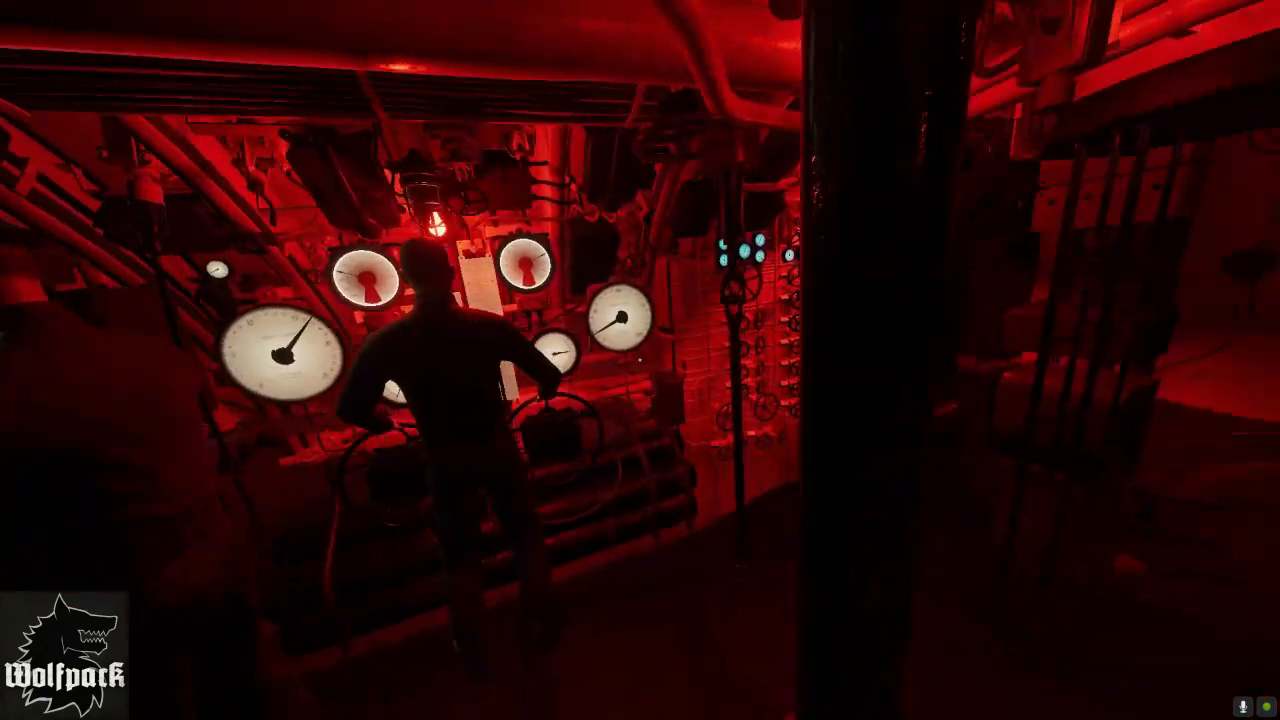
mouse_move(640, 360)
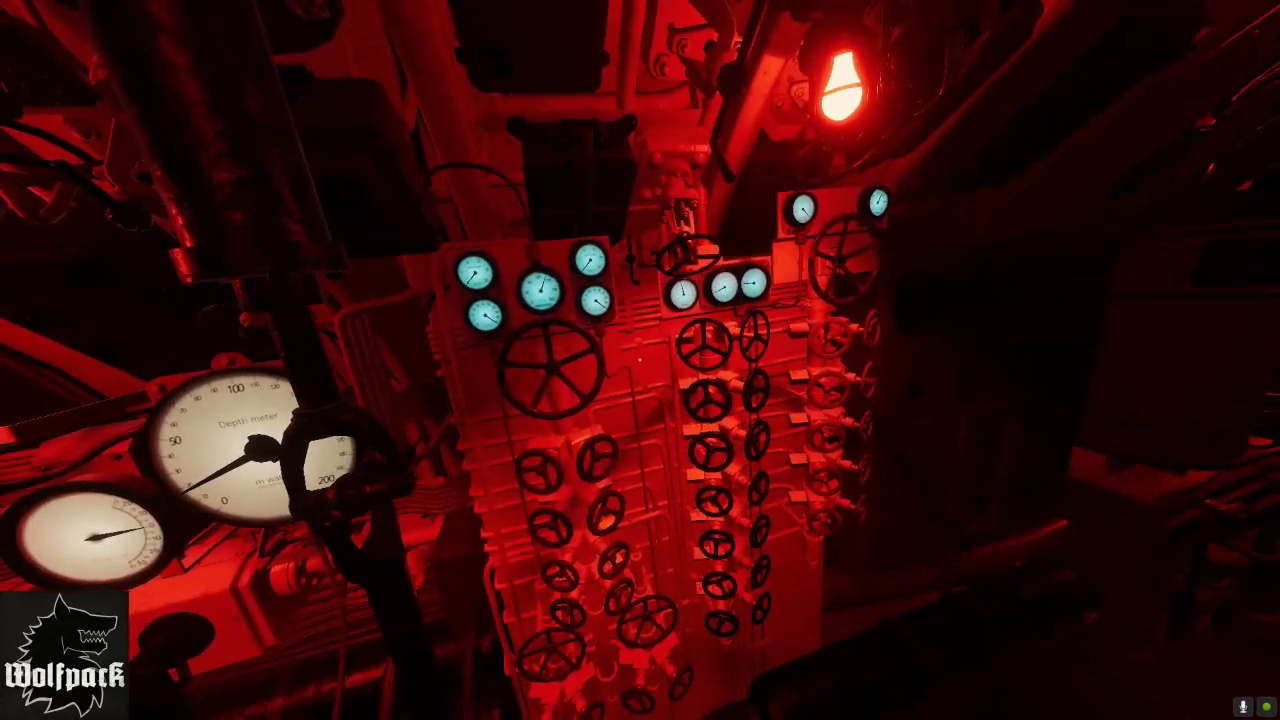
mouse_move(640, 360)
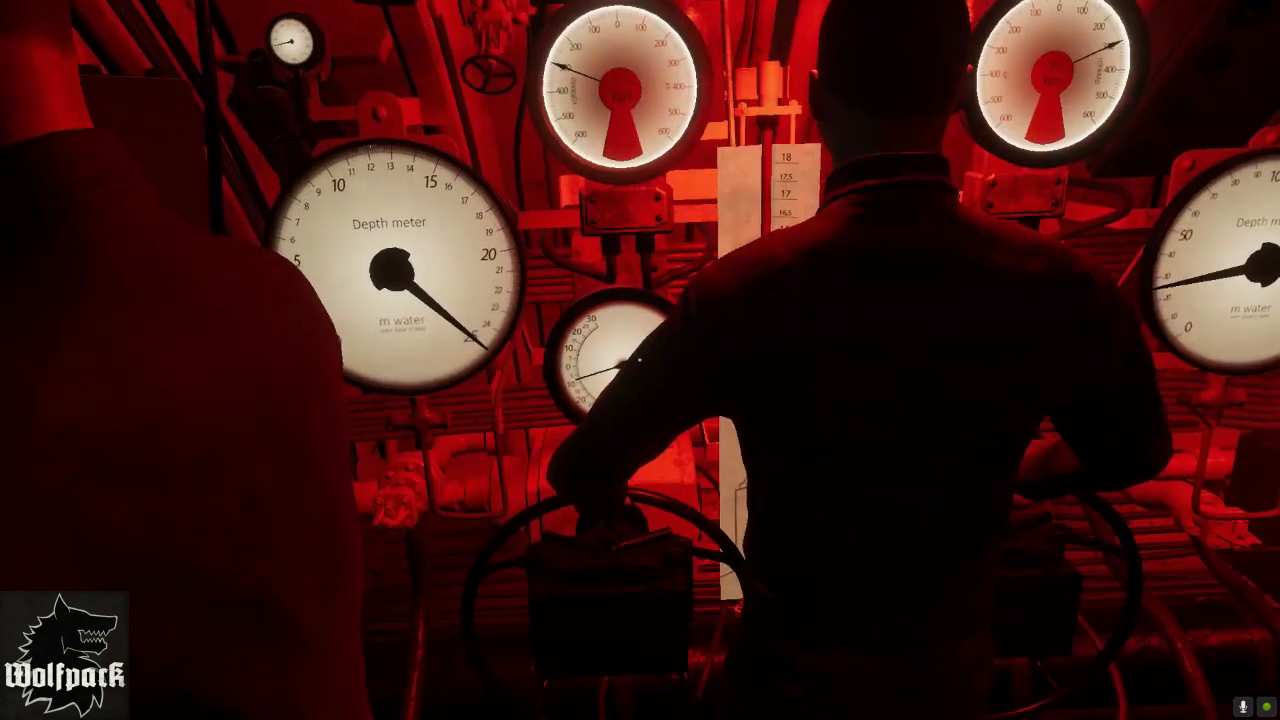
mouse_move(640, 360)
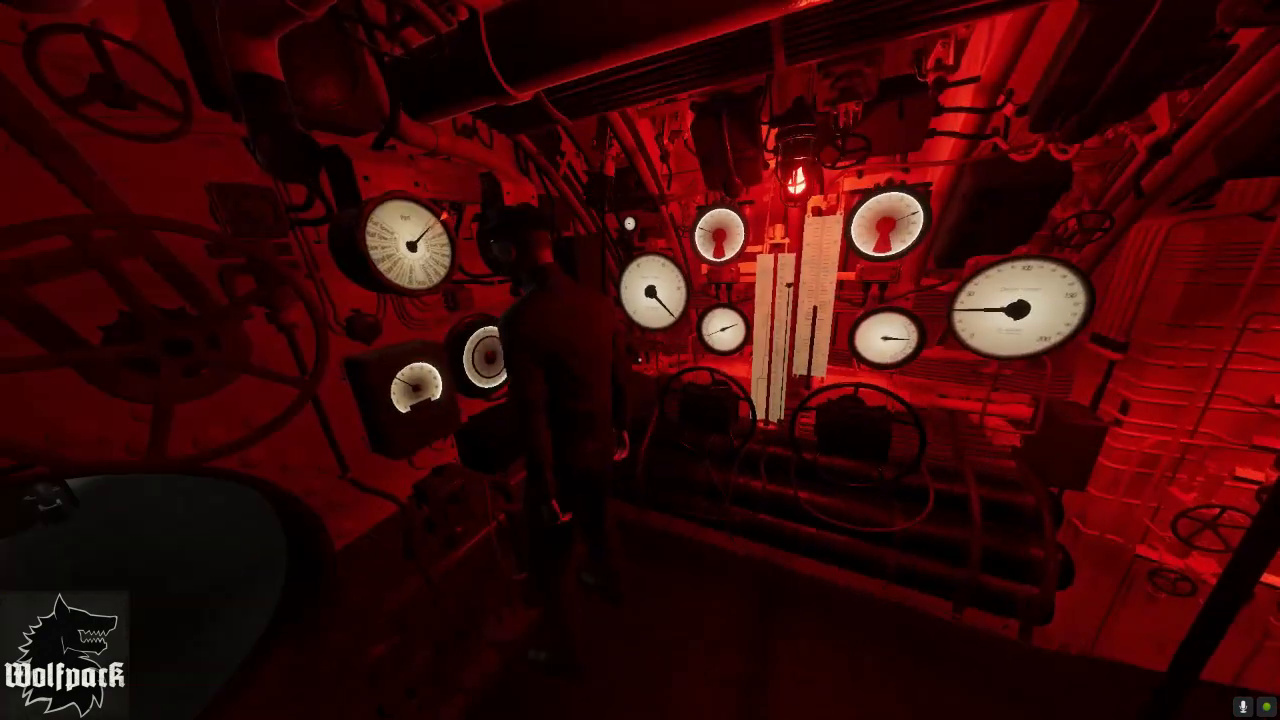
mouse_move(640, 360)
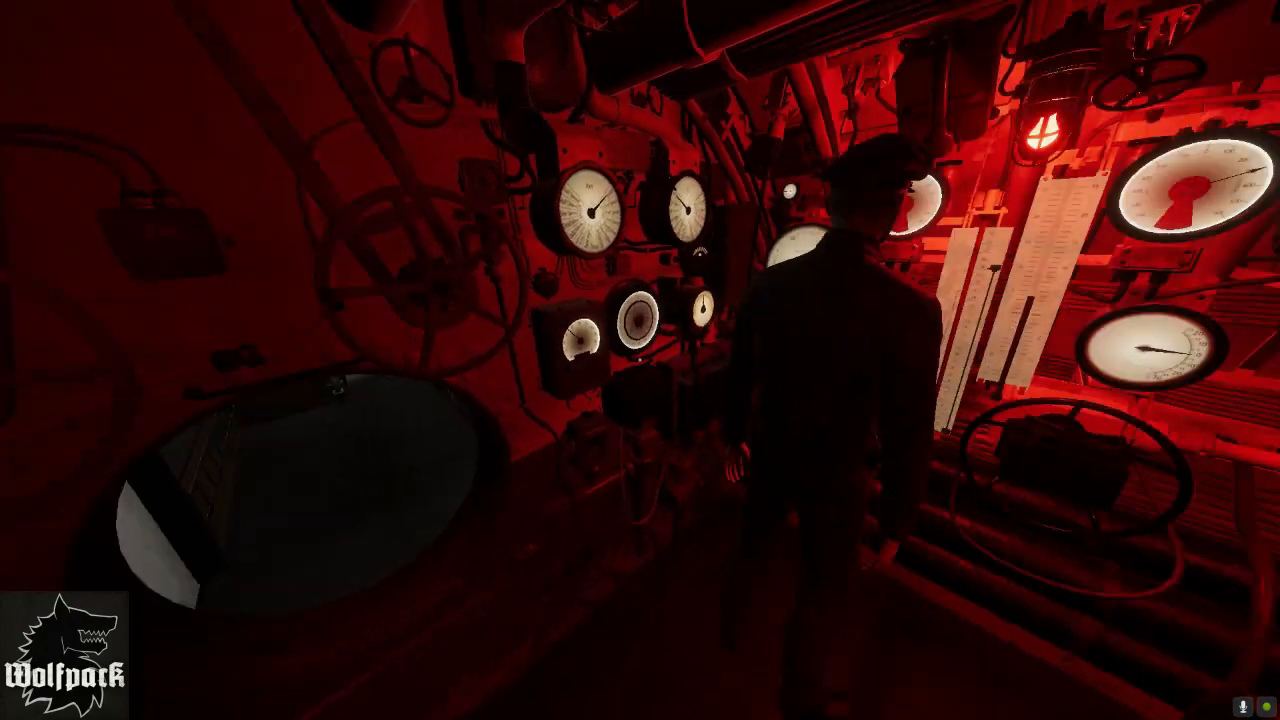
mouse_move(640, 360)
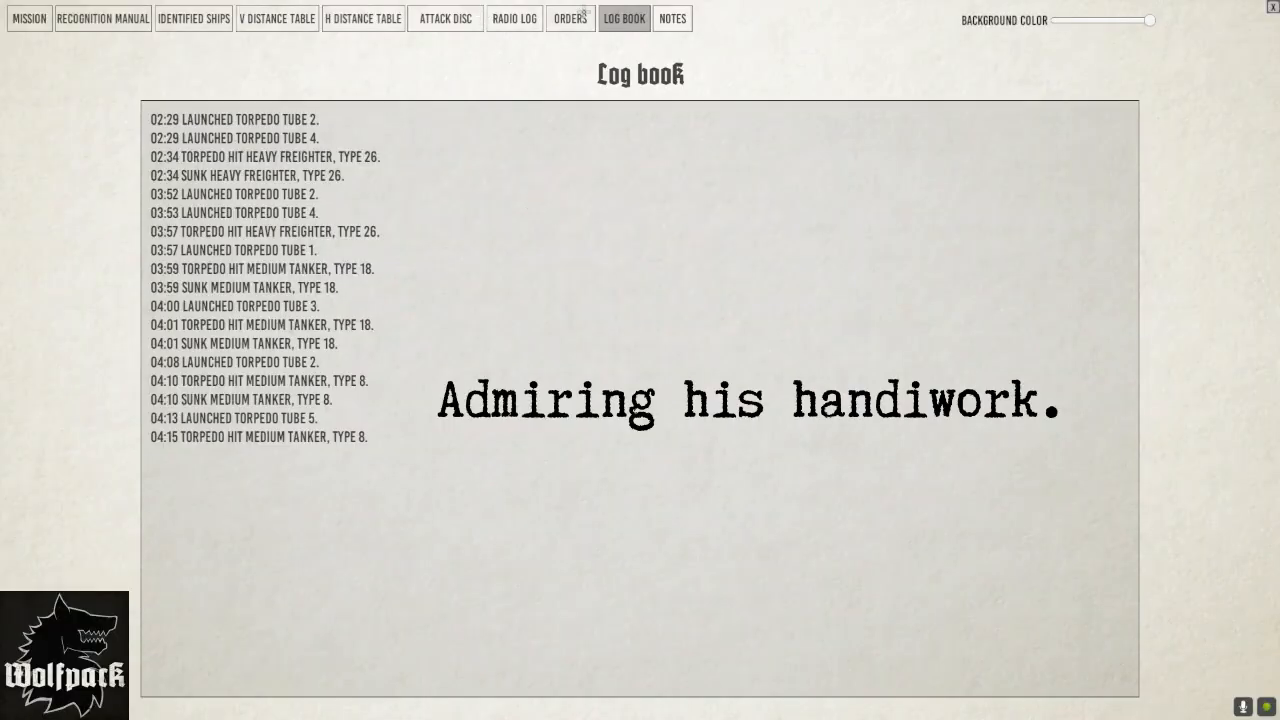
Switch to the LOG BOOK tab showing the latest medium tanker hit.
left_click(512, 19)
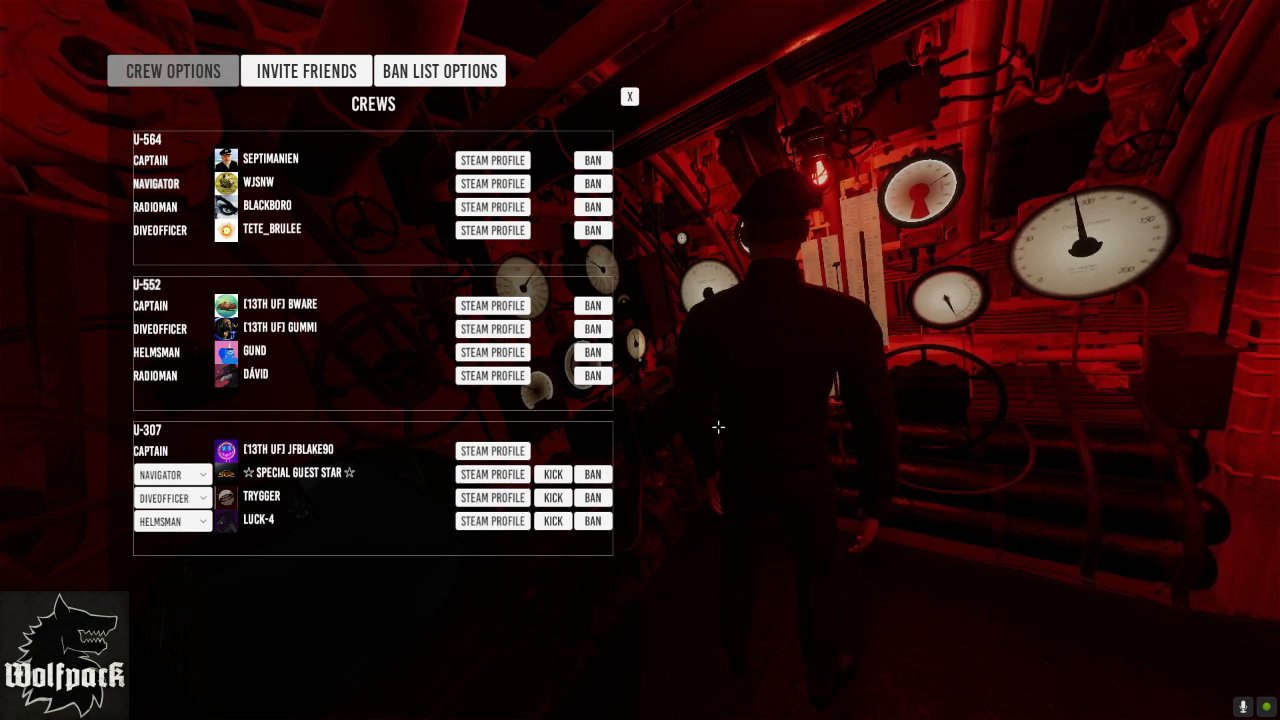
Close the Crews panel again, returning to the control room near the hatch.
left_click(628, 97)
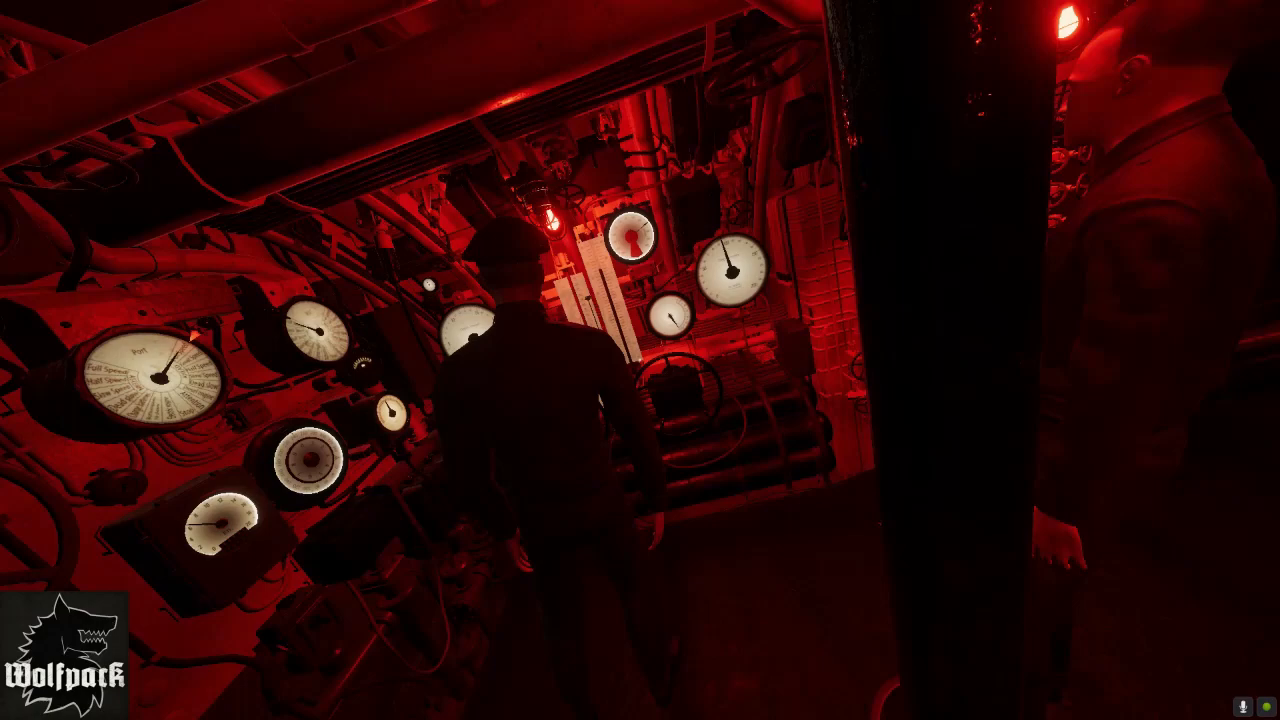
mouse_move(640, 360)
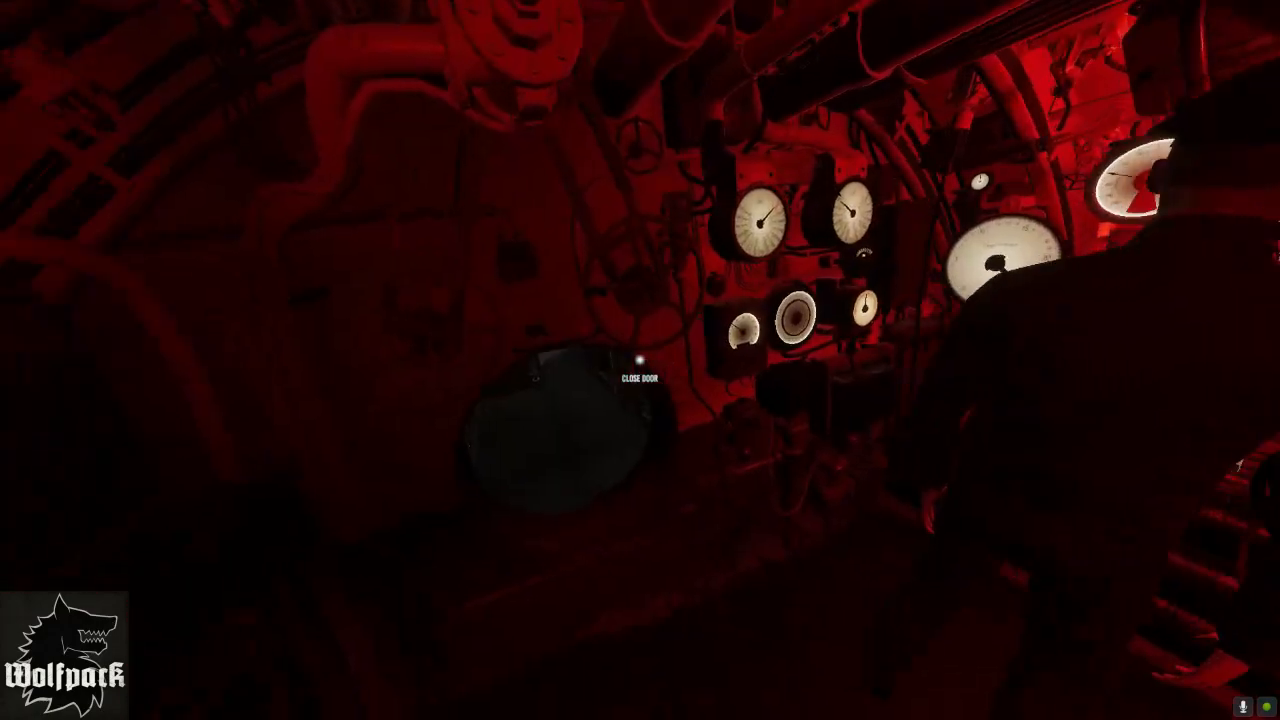